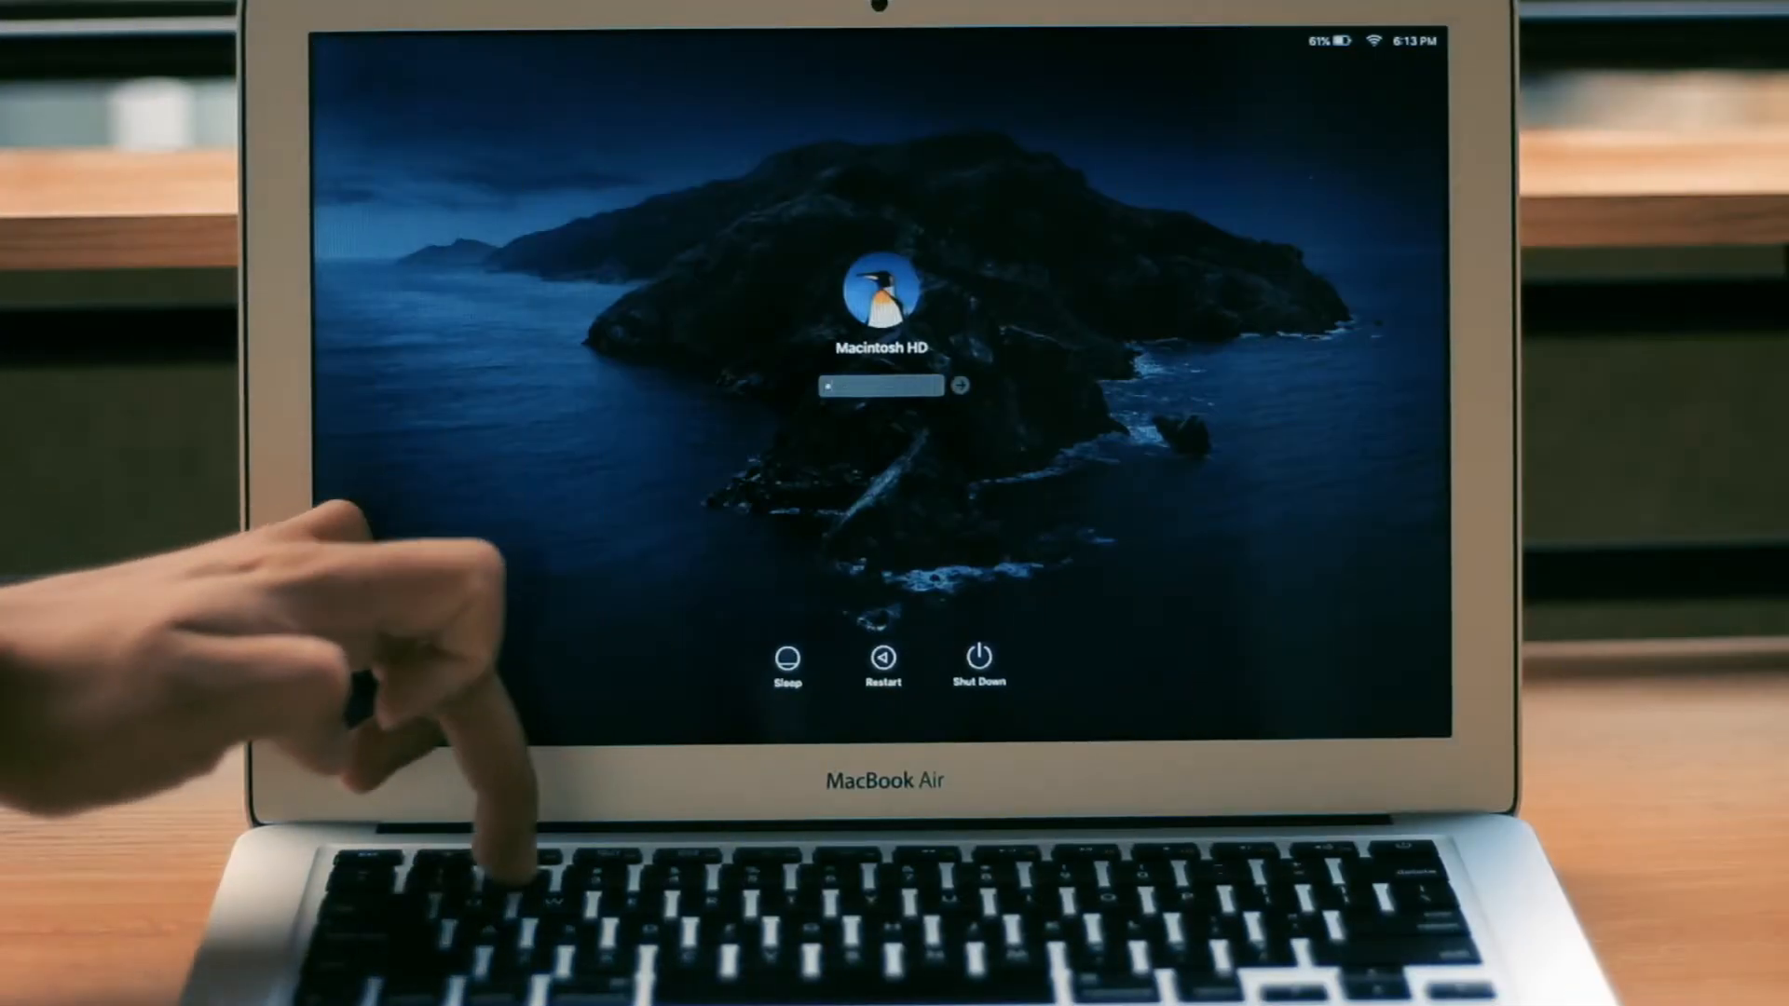
- Enter the account password at the login window to reach the desktop
text(password)
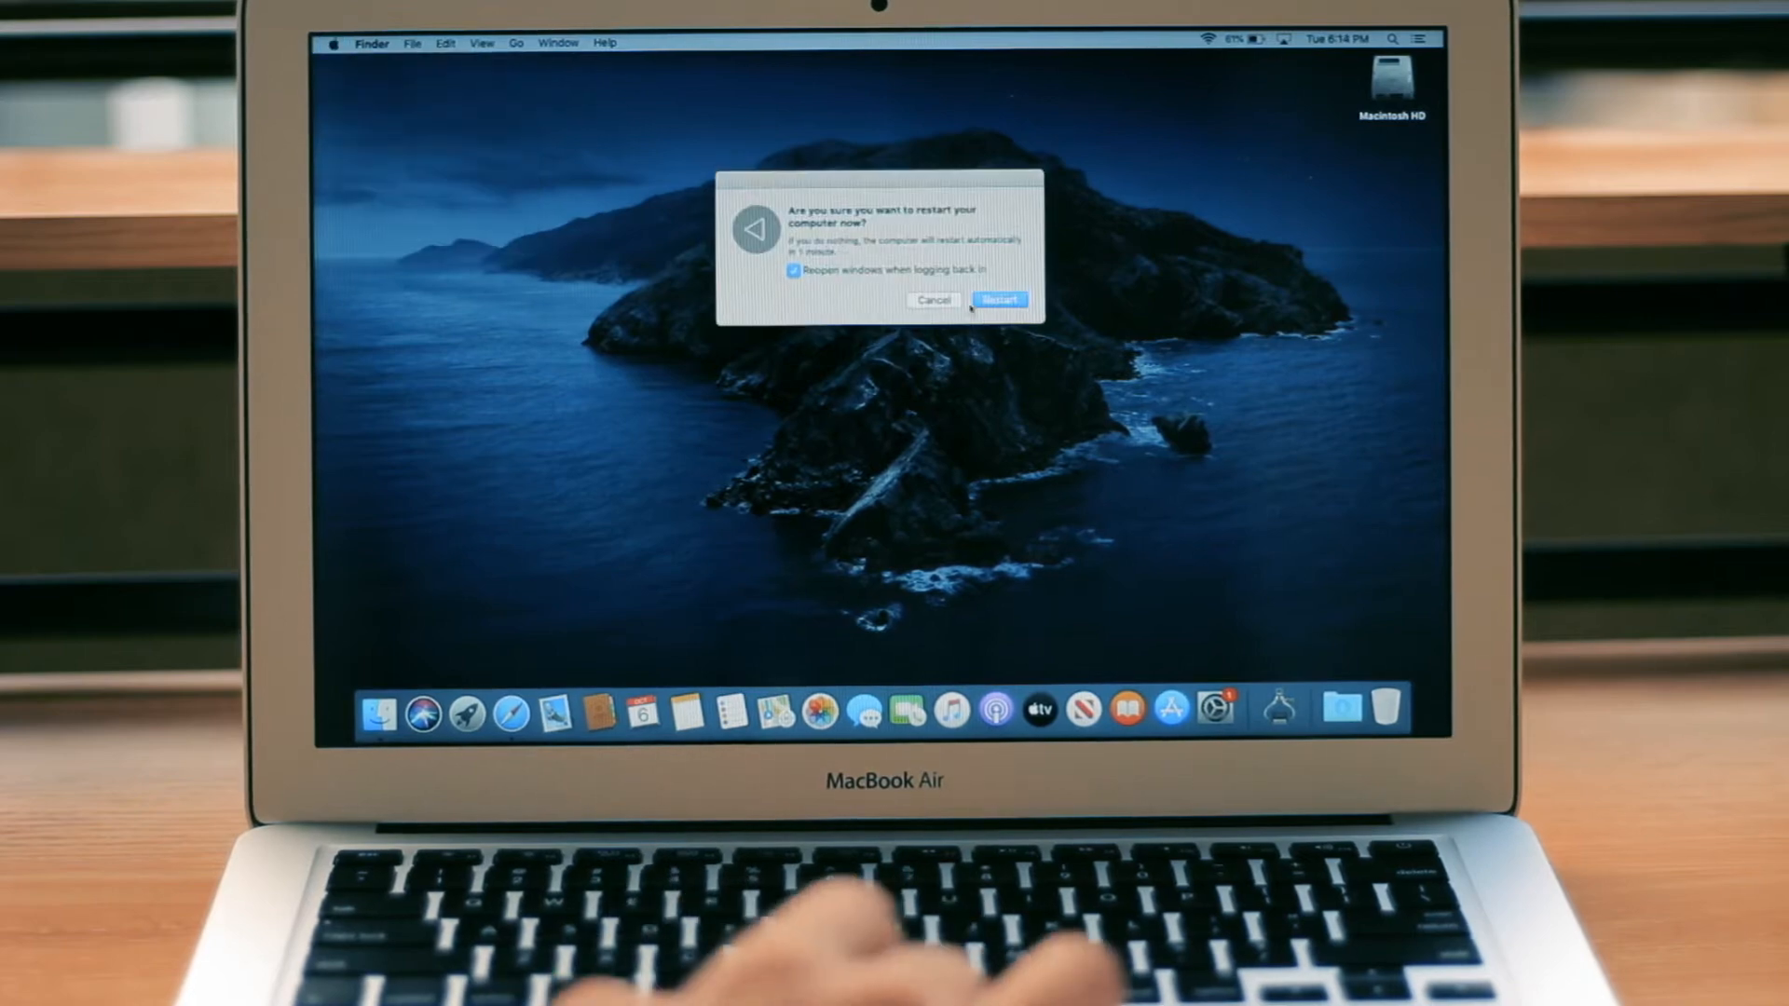
- Restart into Recovery Mode, launch Terminal from Utilities, and run resetpassword
click(998, 300)
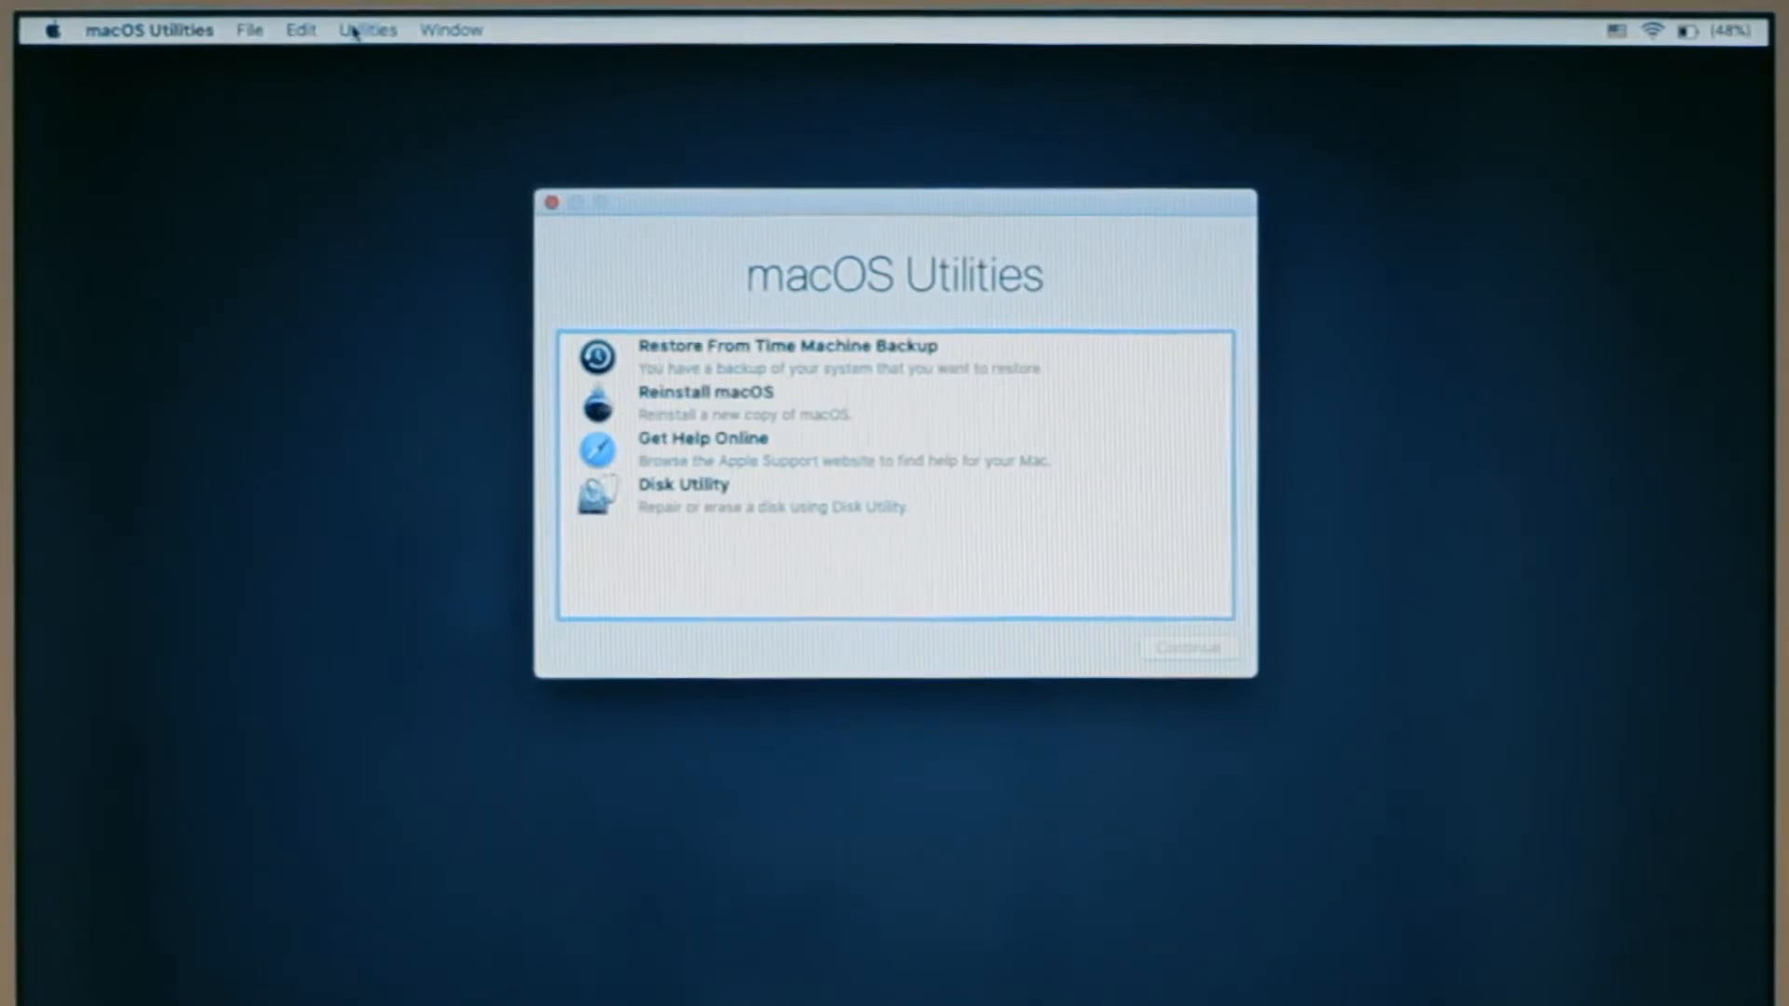
click(367, 29)
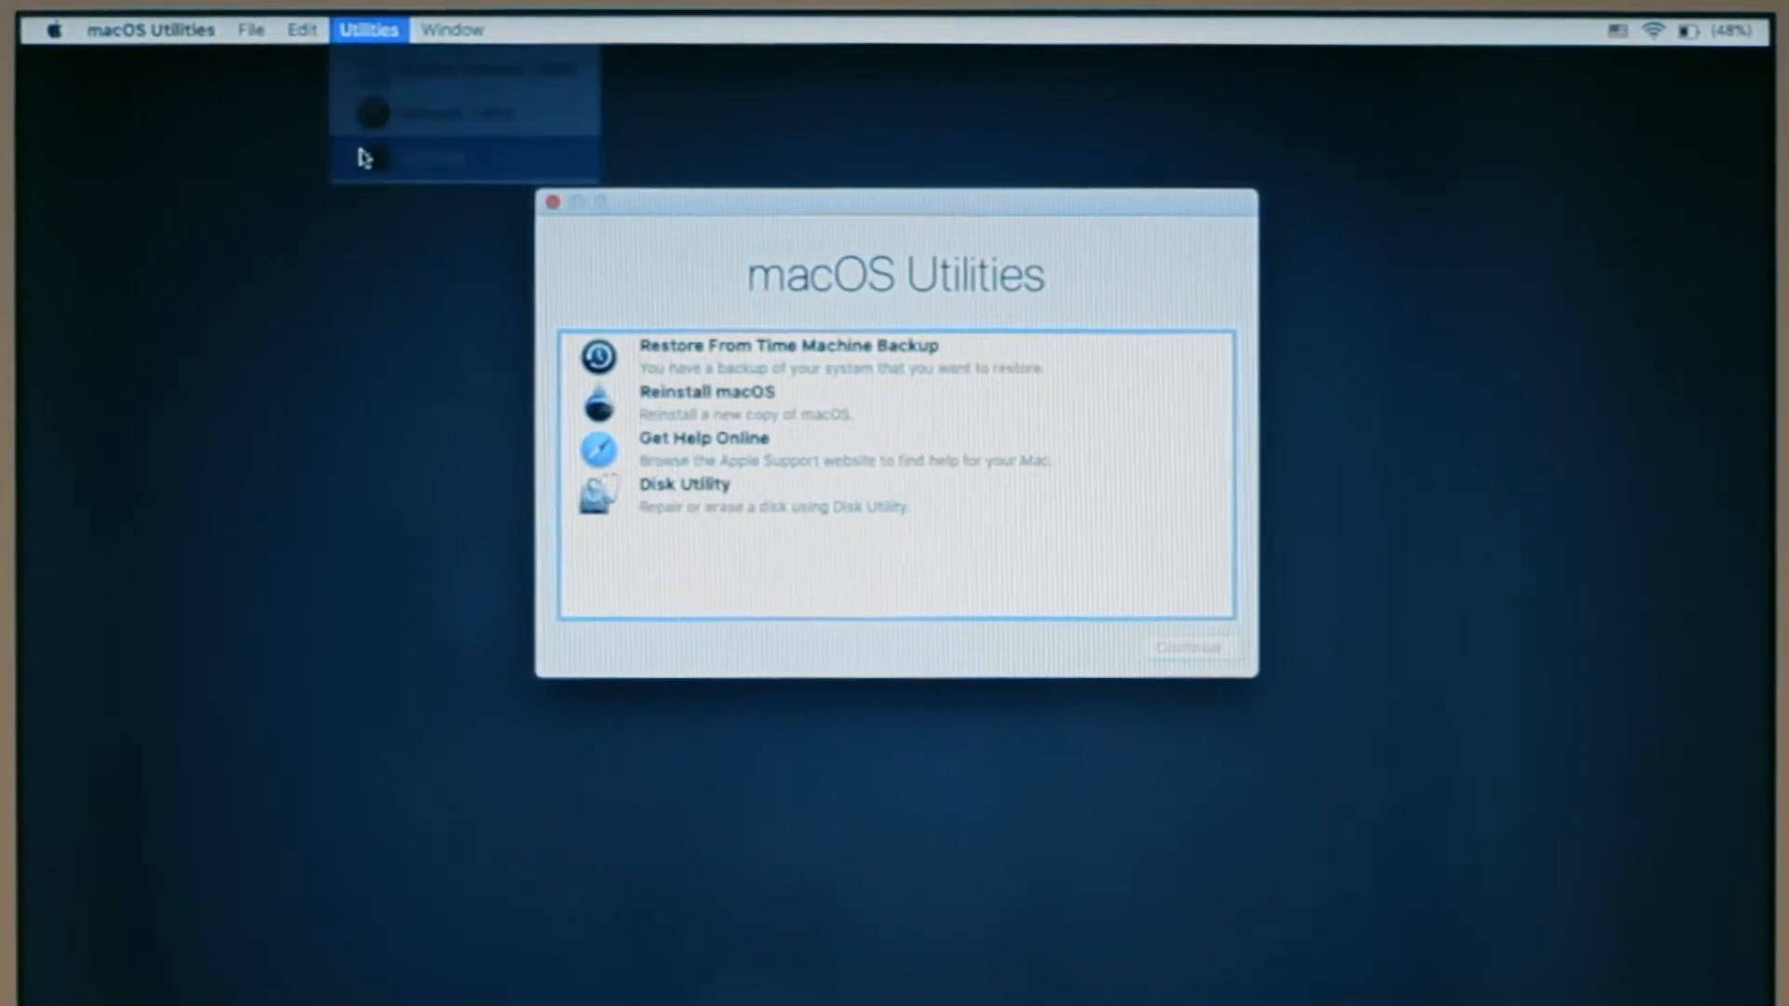
click(431, 158)
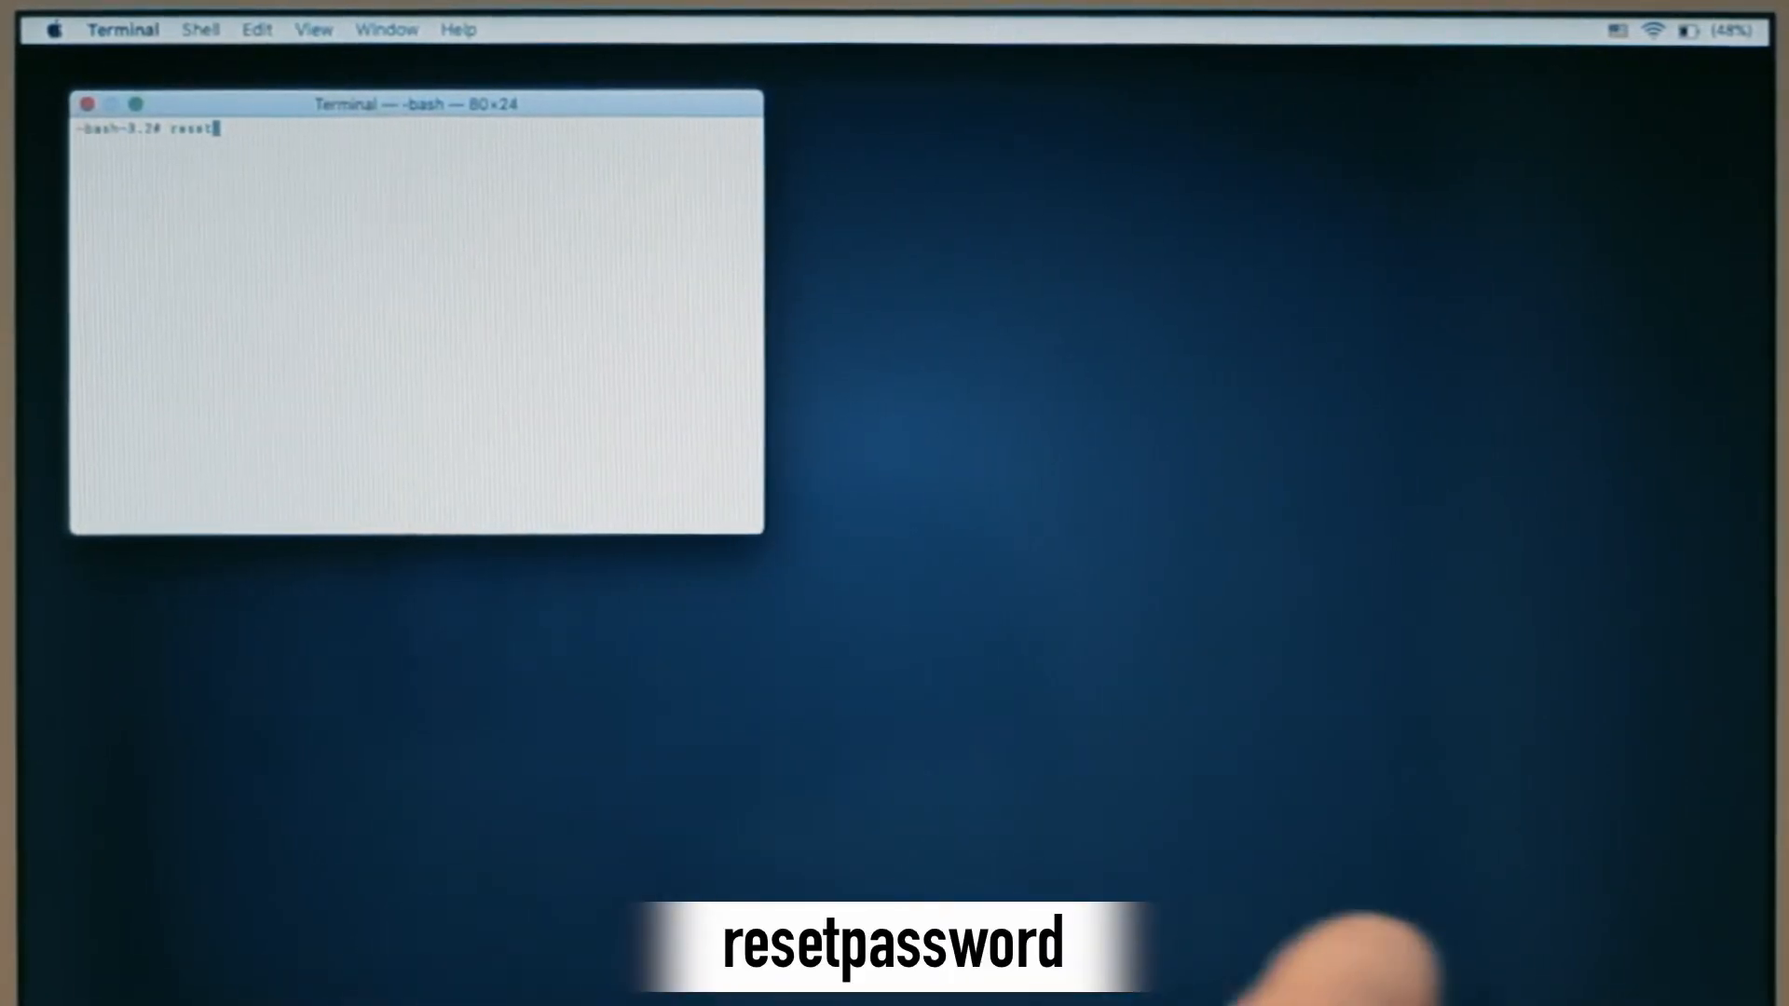
text(password)
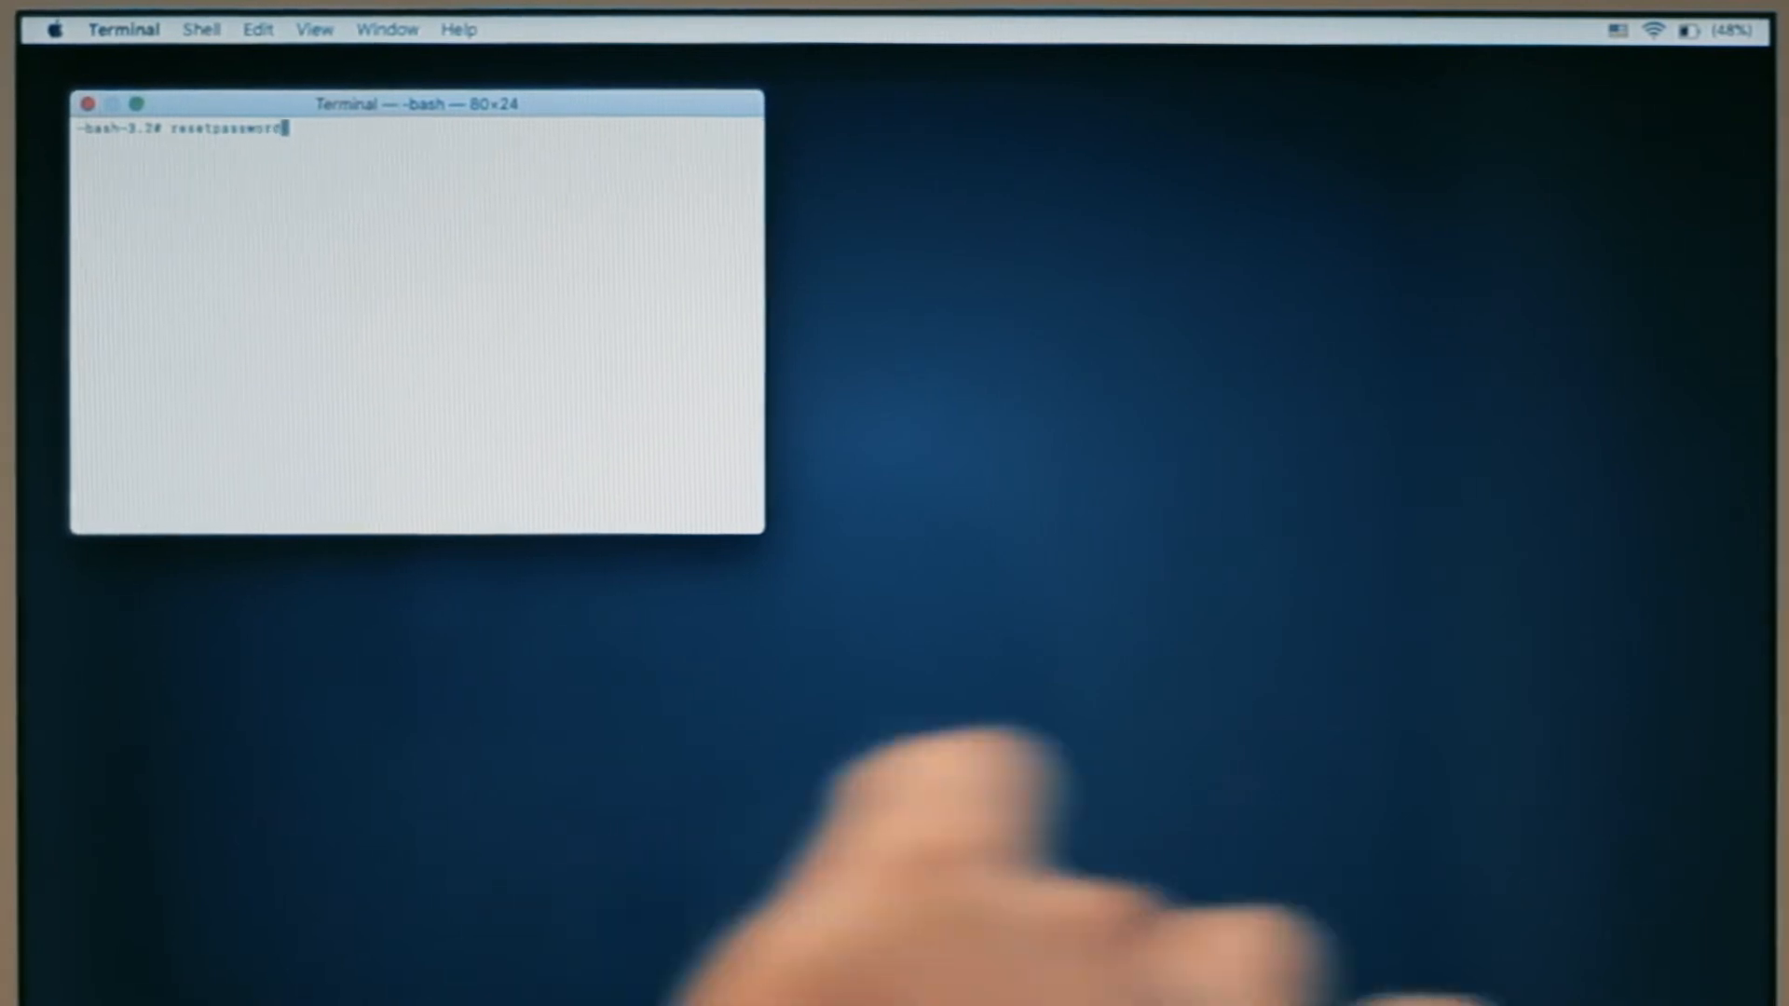
key(enter)
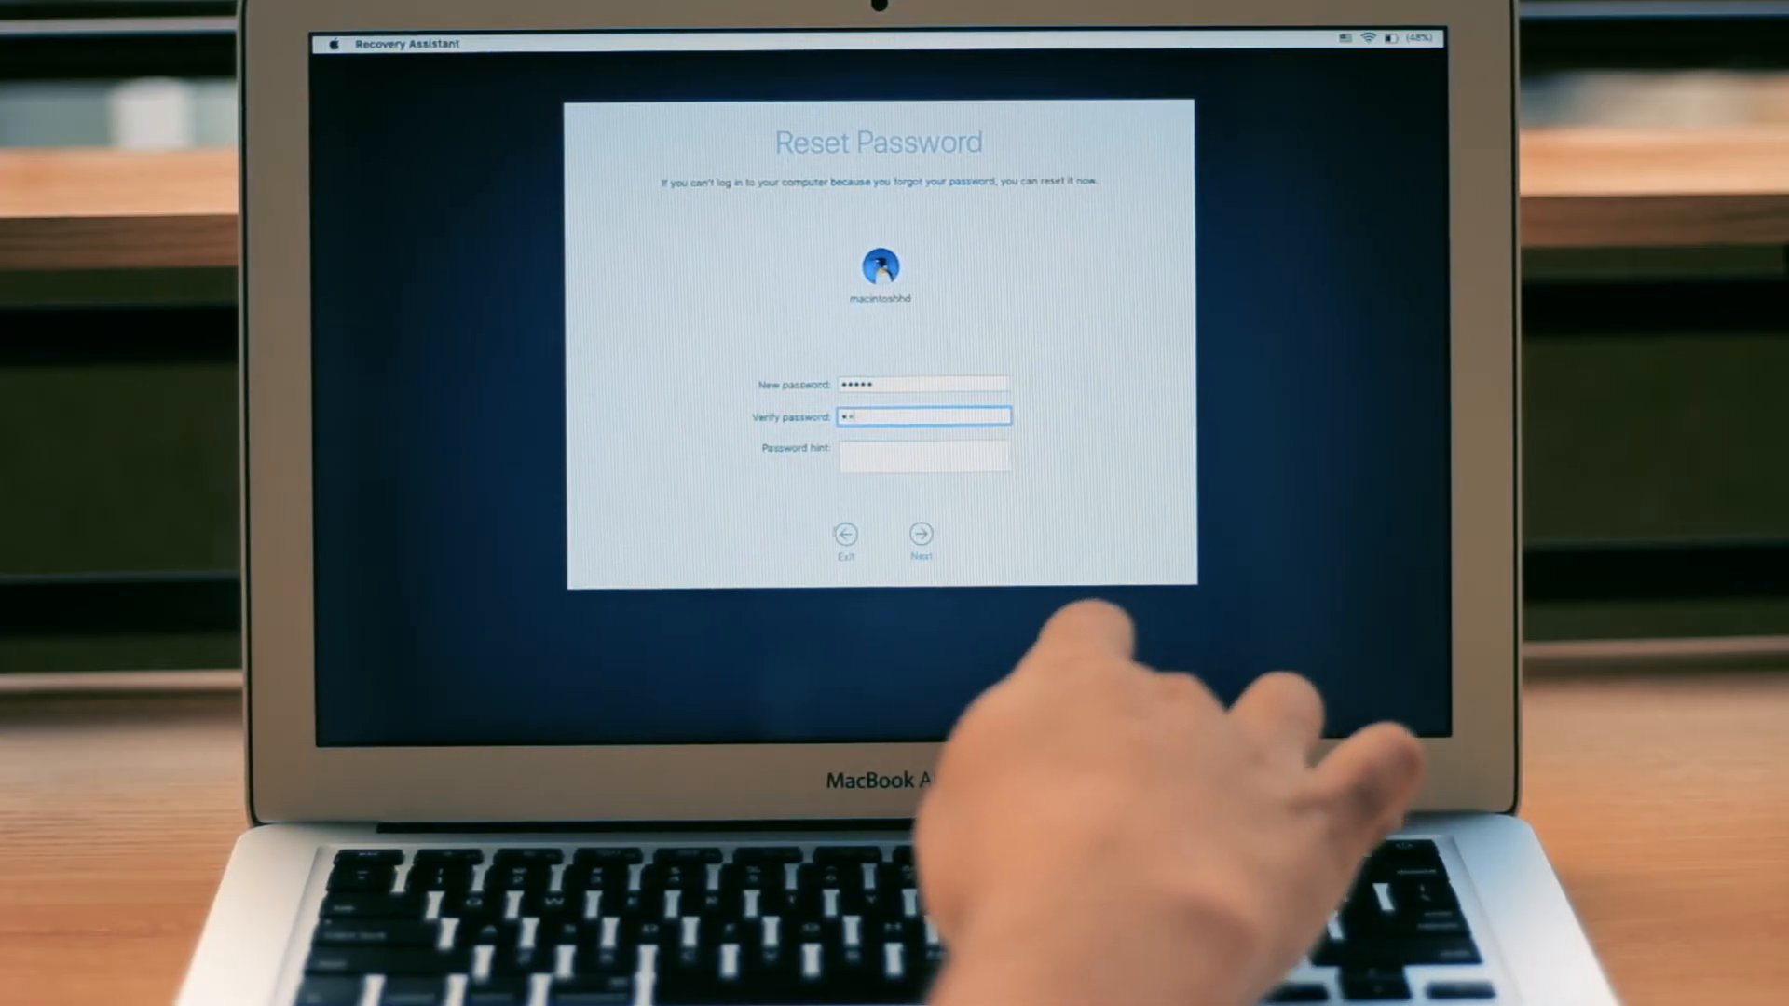
- Enter and submit the new account password, then exit Recovery Assistant after completion
text(•••••)
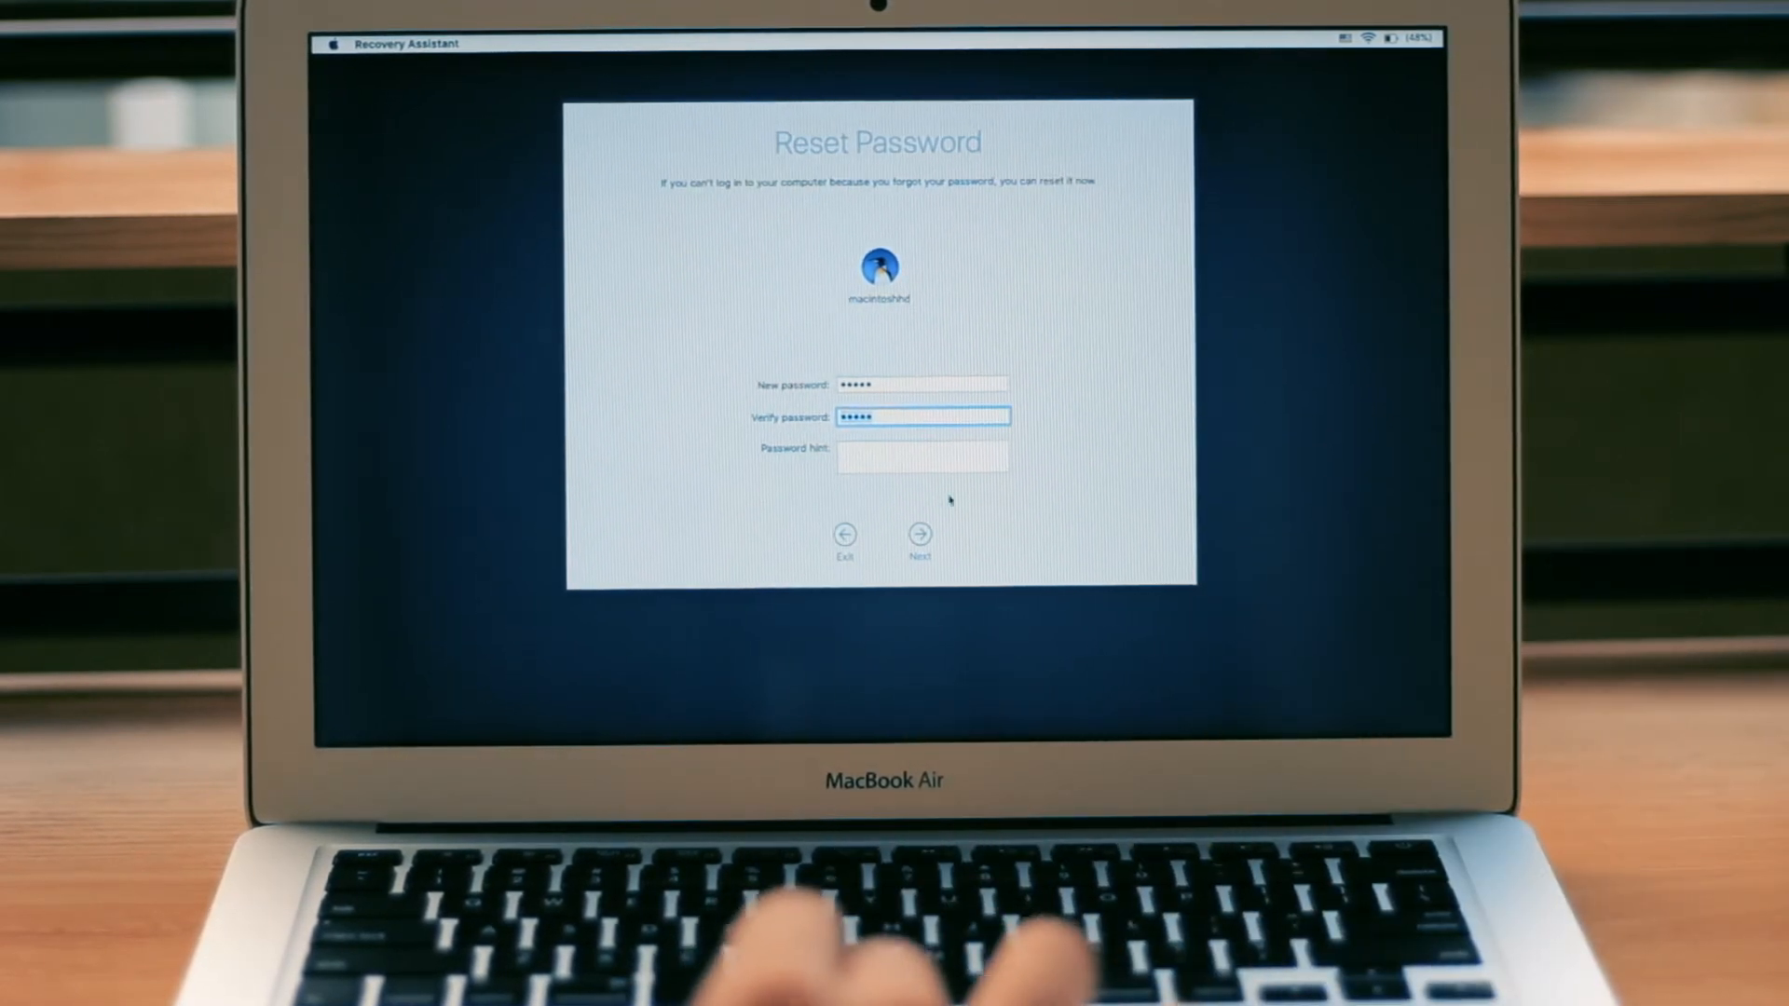
click(918, 534)
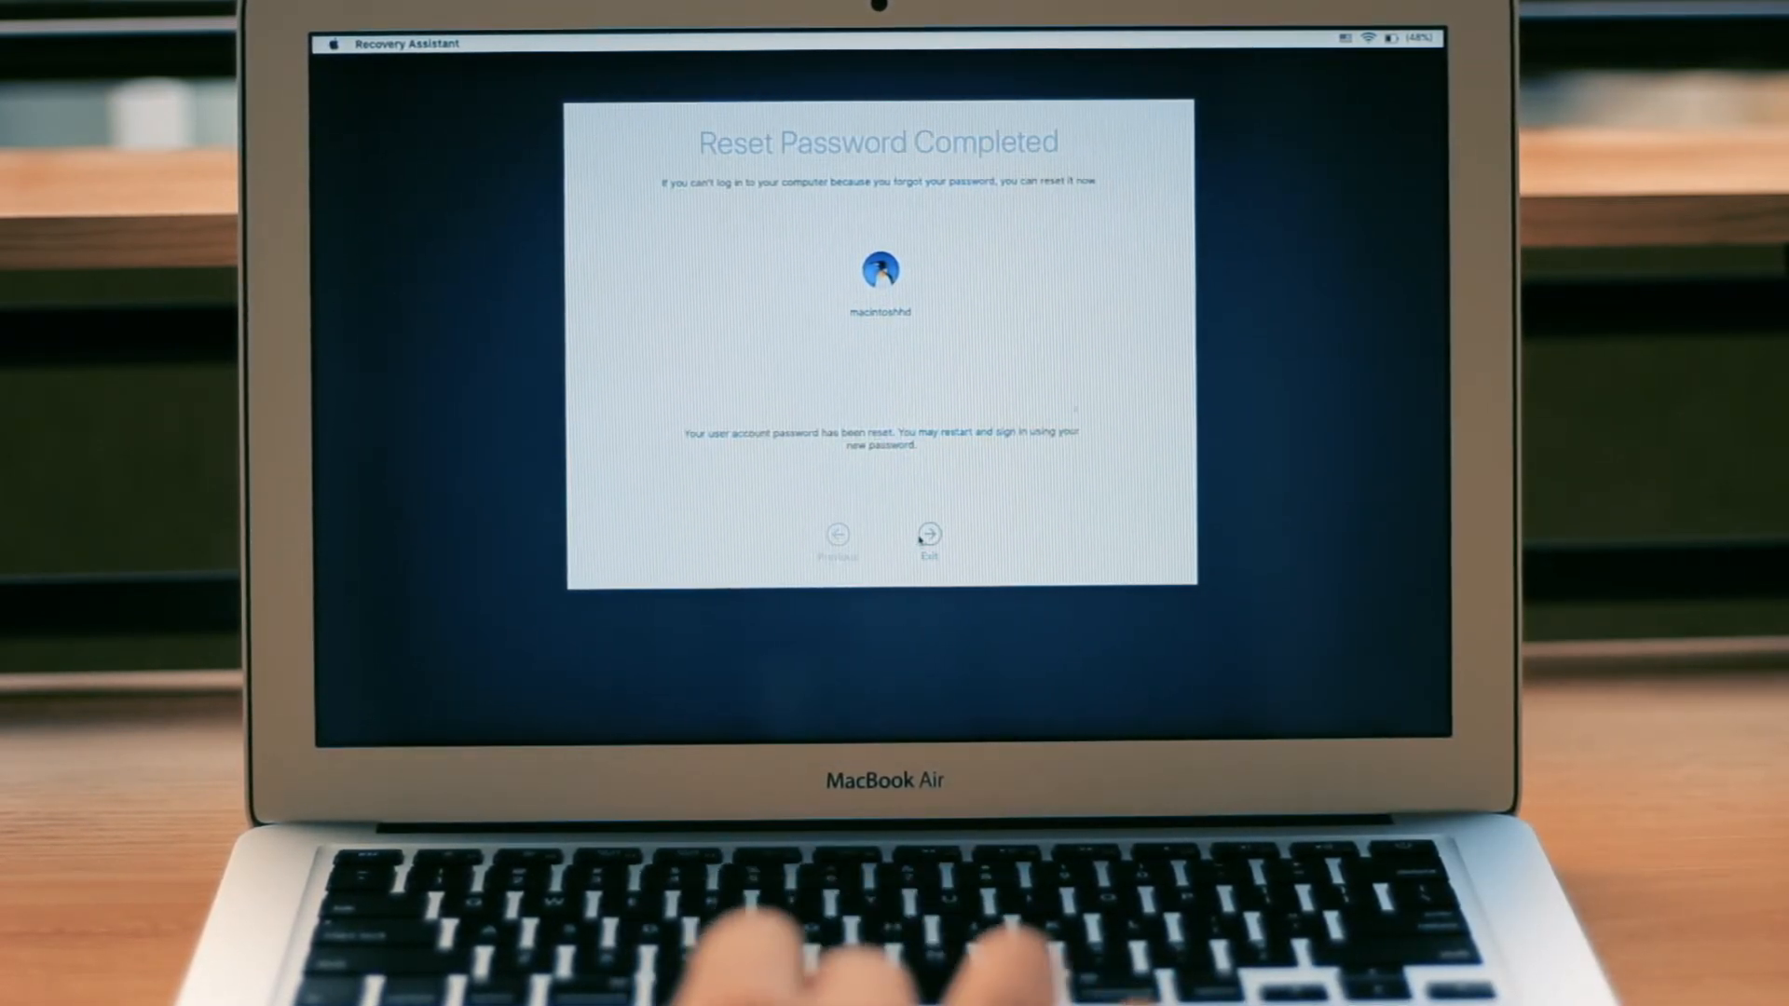
click(929, 534)
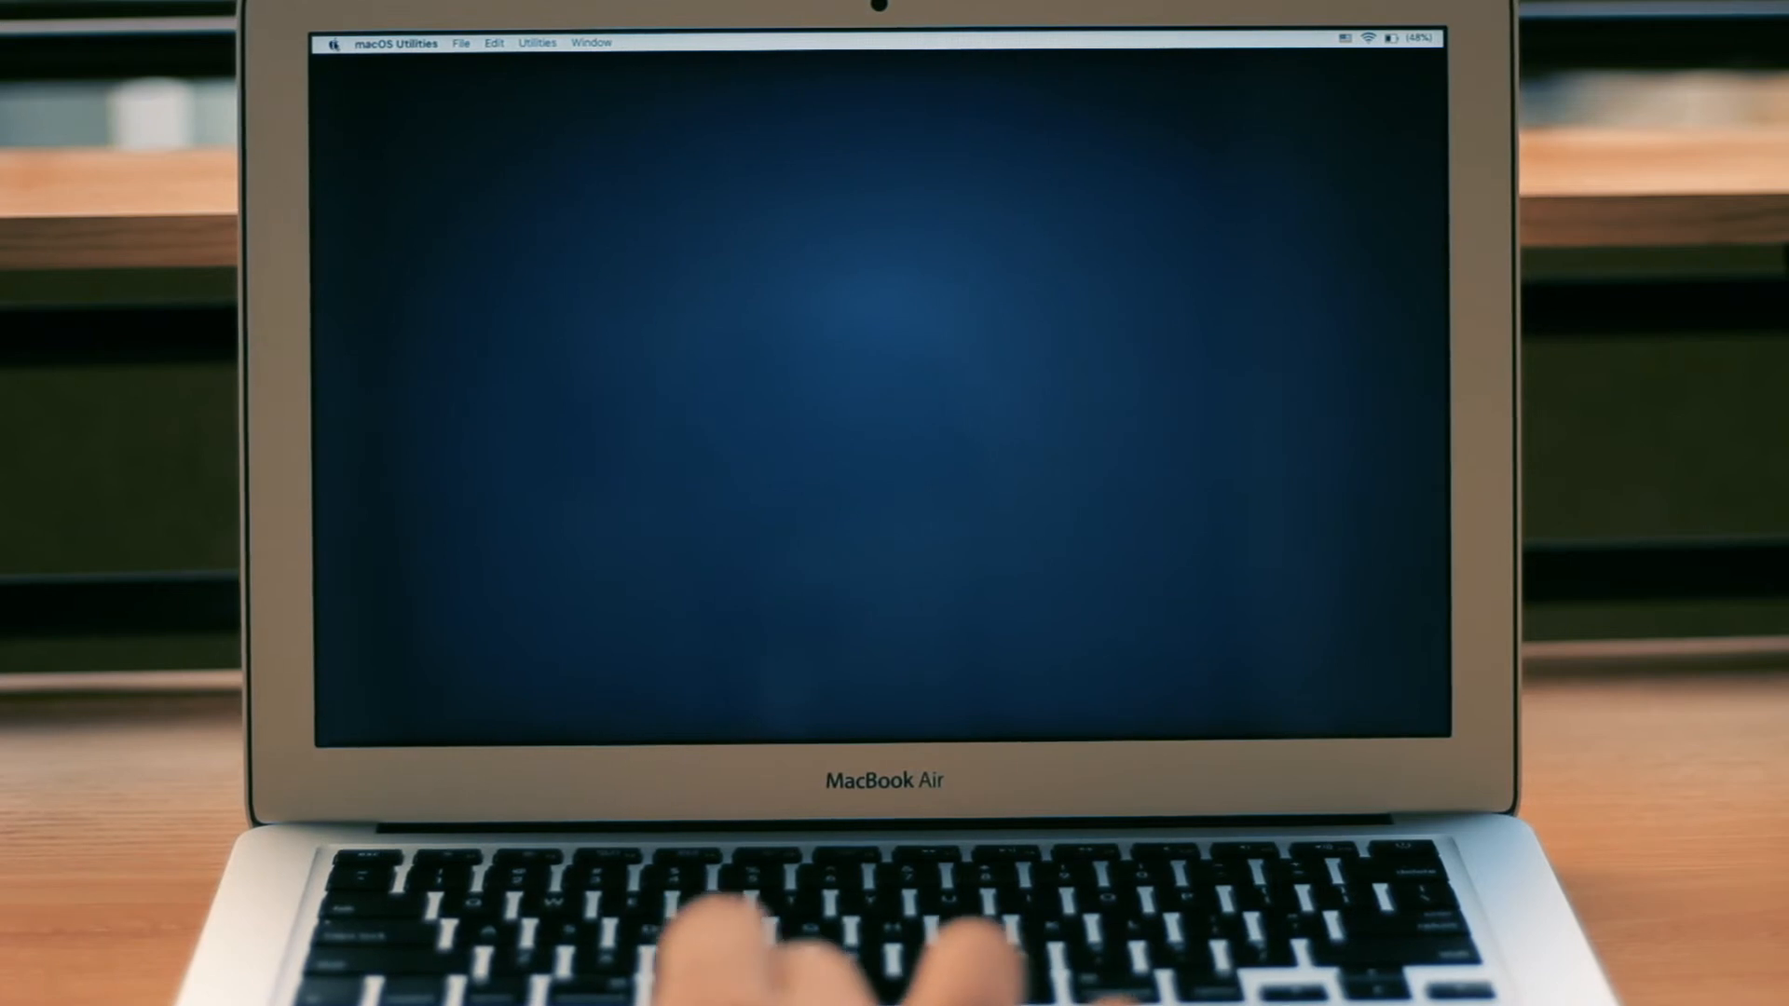